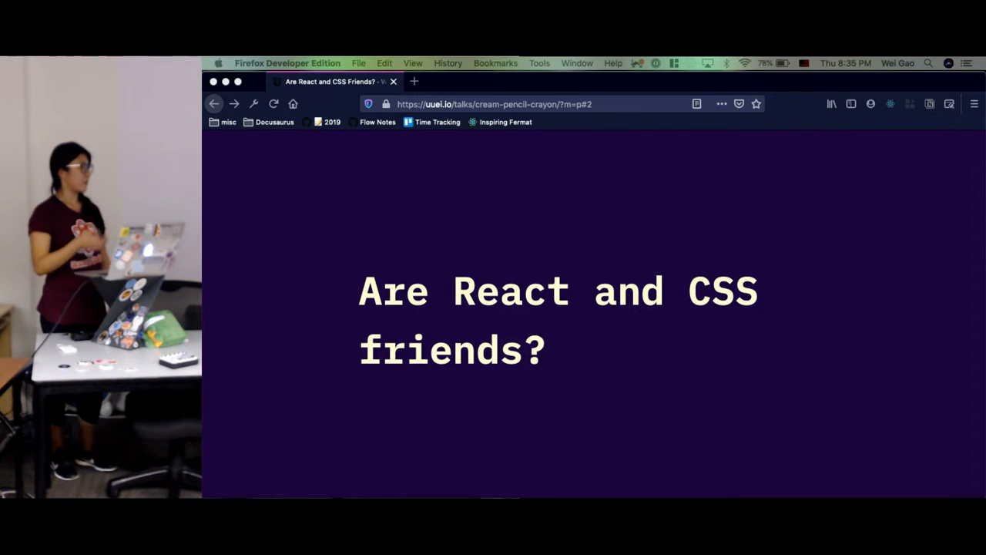
# Step: Advance from the title slide to 'React is changing the way we write styles'
pyautogui.press('Right')
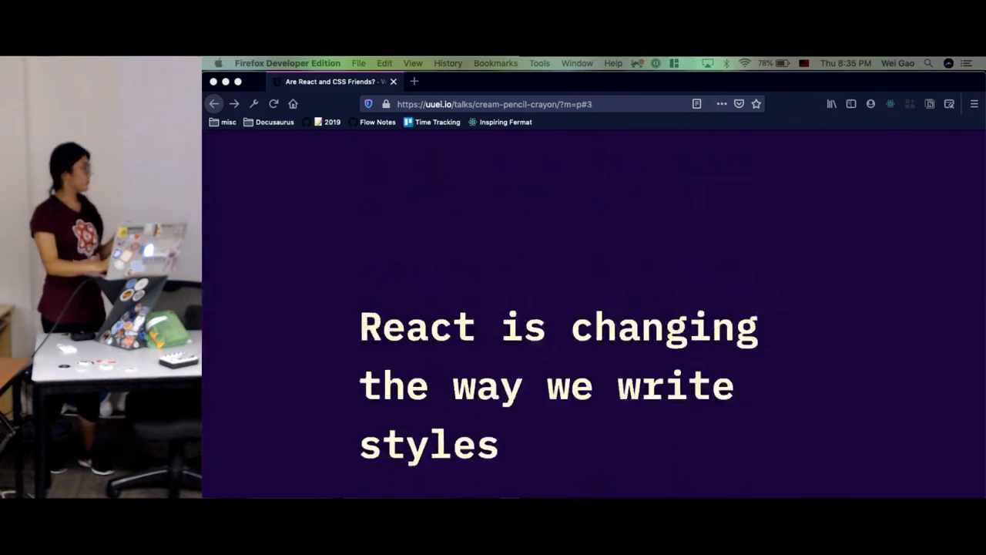
# Step: Move forward to slide 5, the hand-drawn UI layout breaking into components
pyautogui.press('Right')
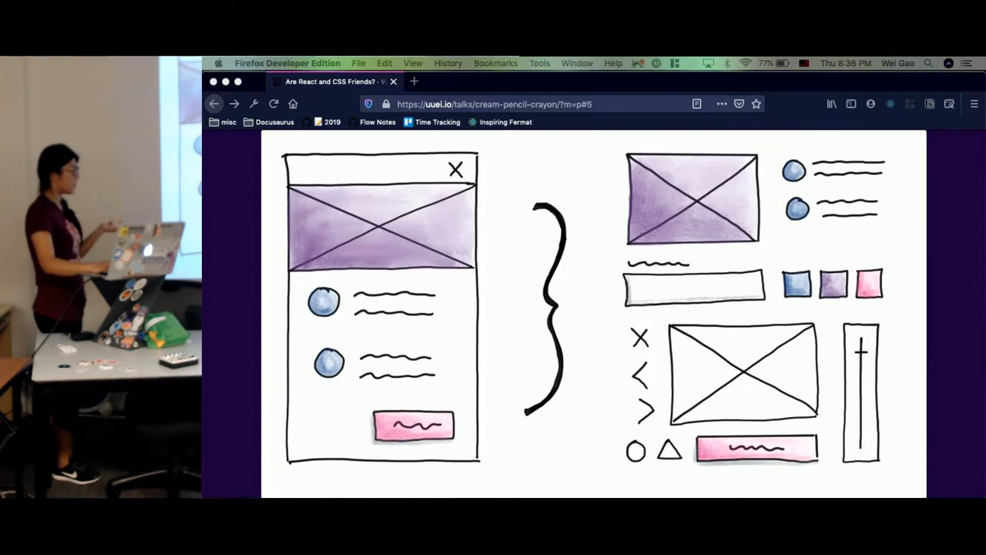
# Step: Advance to slide 7, 'contexts must preserve the needs for different components to live in'
pyautogui.press('Right')
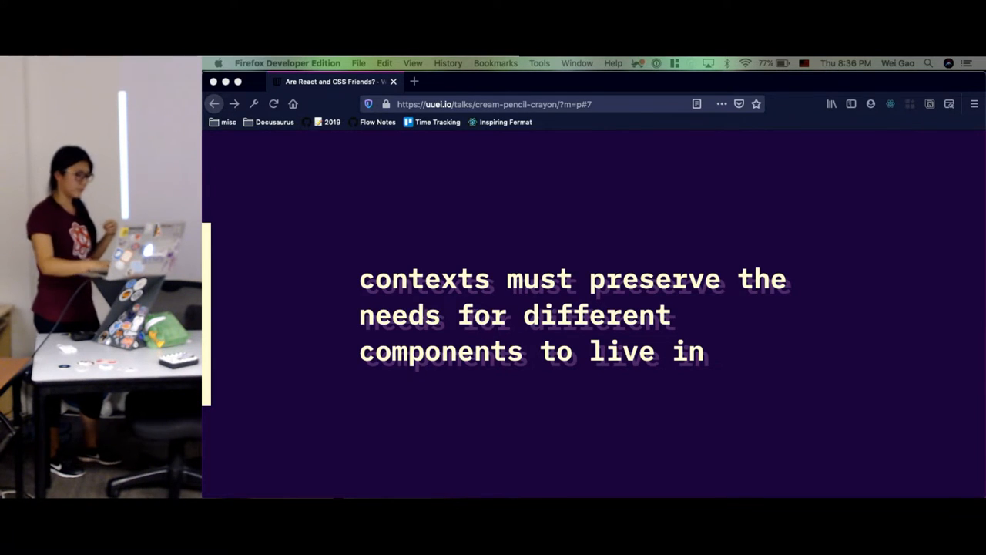
# Step: Pass the block-level buttons demo and land on slide 10, 'namespaced CSS'
pyautogui.press('Right')
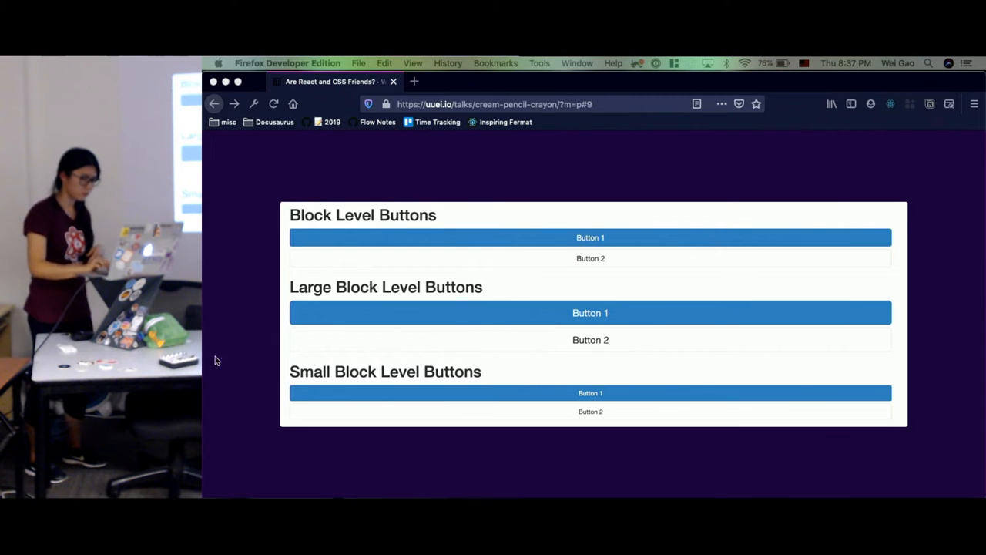
pyautogui.press('Right')
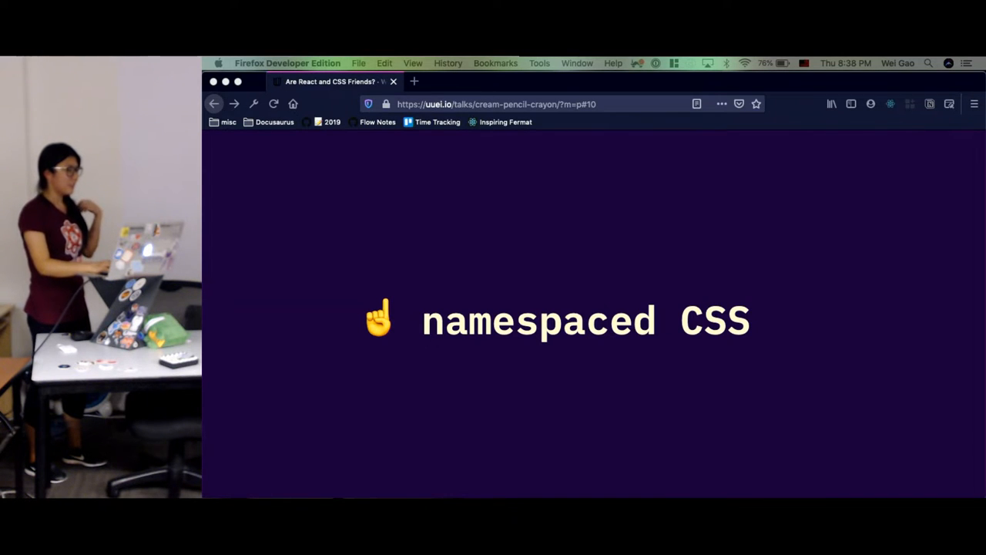
# Step: Advance to slide 15 on SASS & LESS letting selectors be nested
pyautogui.press('Right')
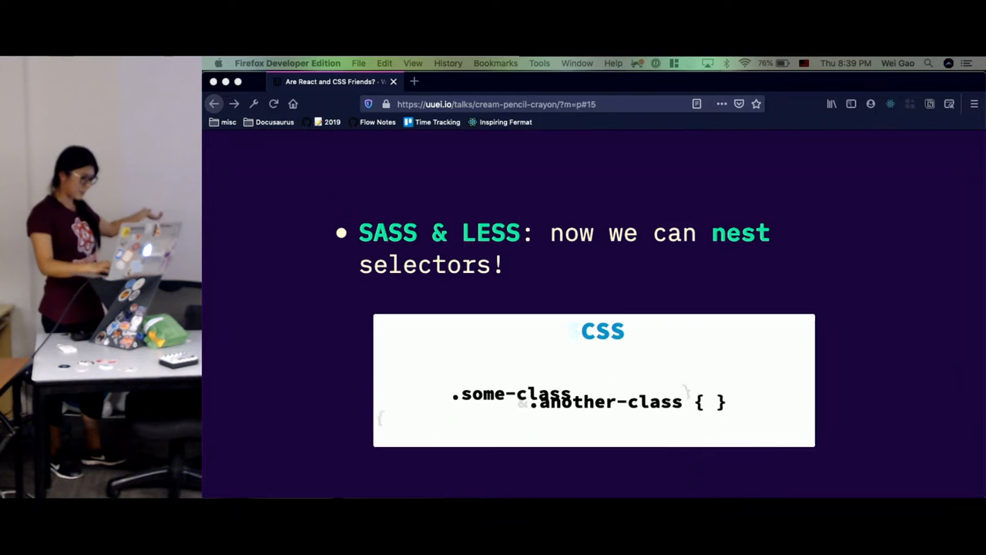
# Step: Pass the CSS-in-JS libraries and build time magic slides to reach slide 20 on CSS selectors
pyautogui.press('Right')
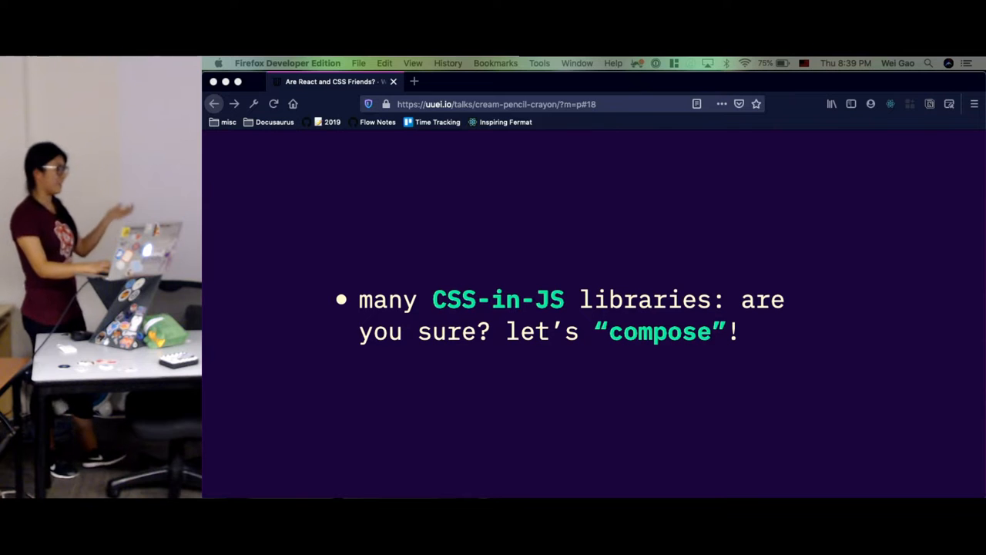
pyautogui.press('Right')
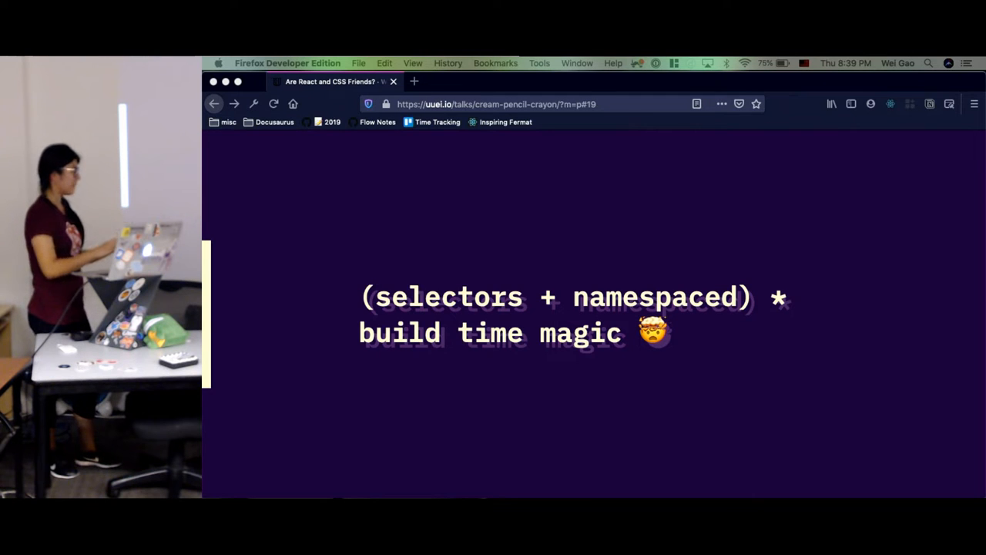
pyautogui.press('Right')
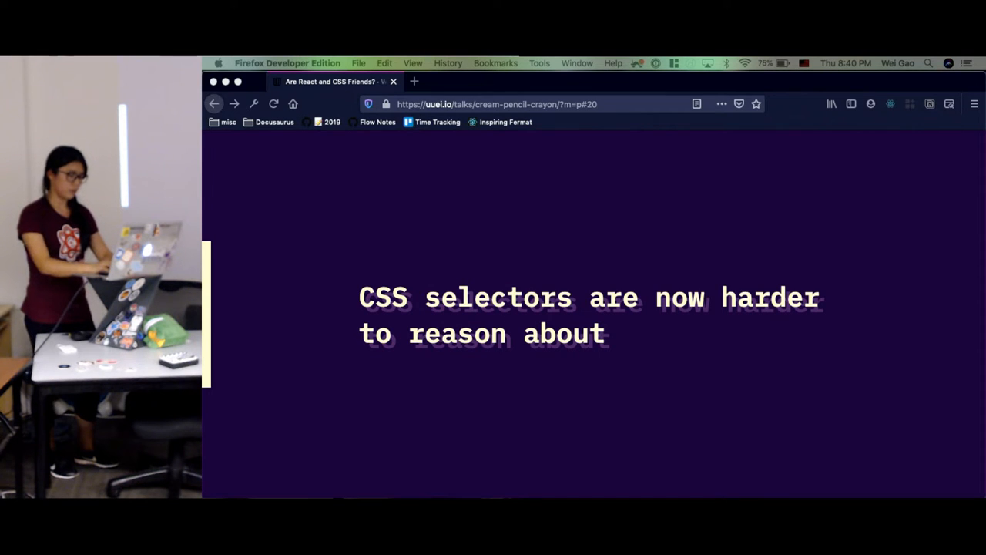
# Step: Pass the color book game slide to reach slide 23, 'Spectrum', on global versus component styles
pyautogui.press('Right')
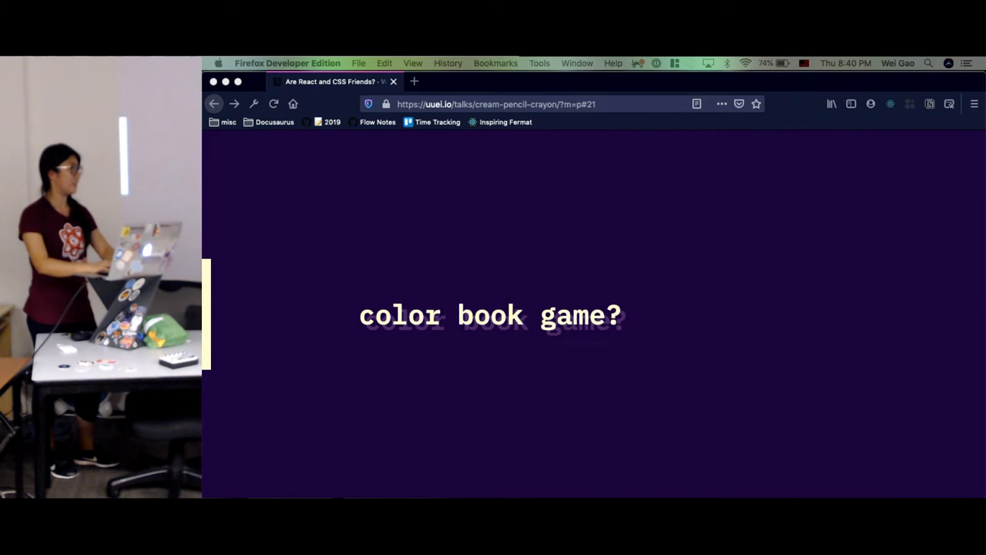
pyautogui.press('Right')
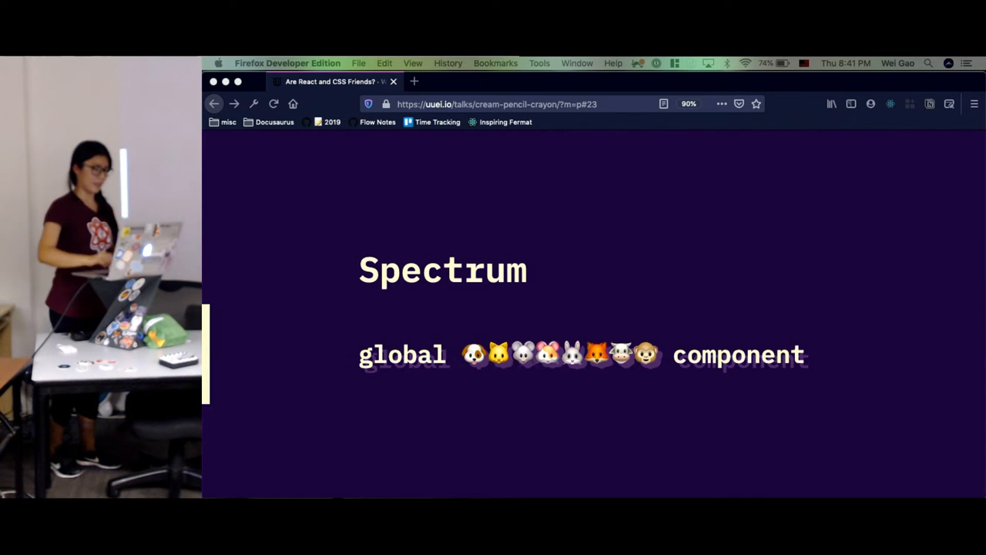
# Step: Advance to slide 24 pairing theme objects with global and dynamic information with components
pyautogui.press('Right')
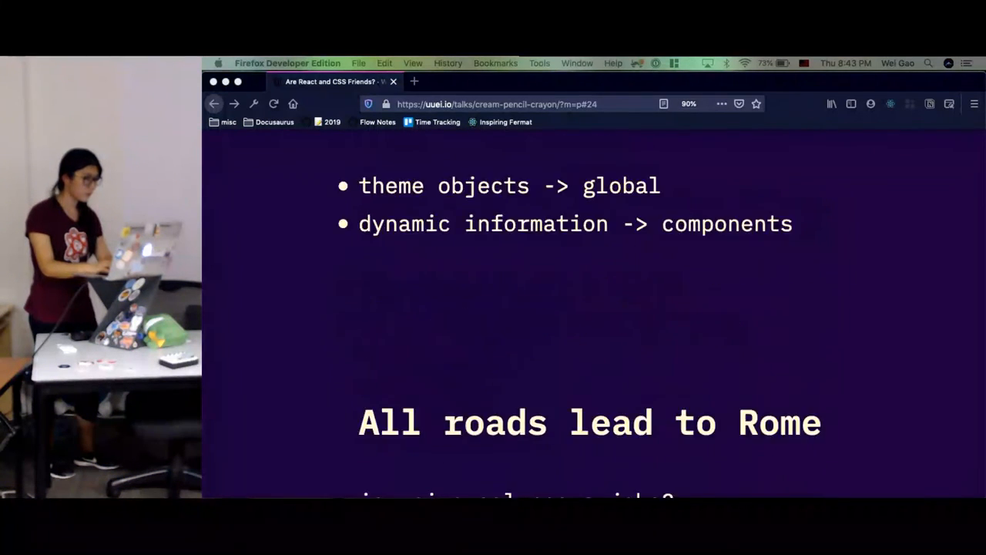
# Step: Advance to slide 25, 'All roads lead to Rome', on universal.css, Theme UI and TypographyJS
pyautogui.press('Right')
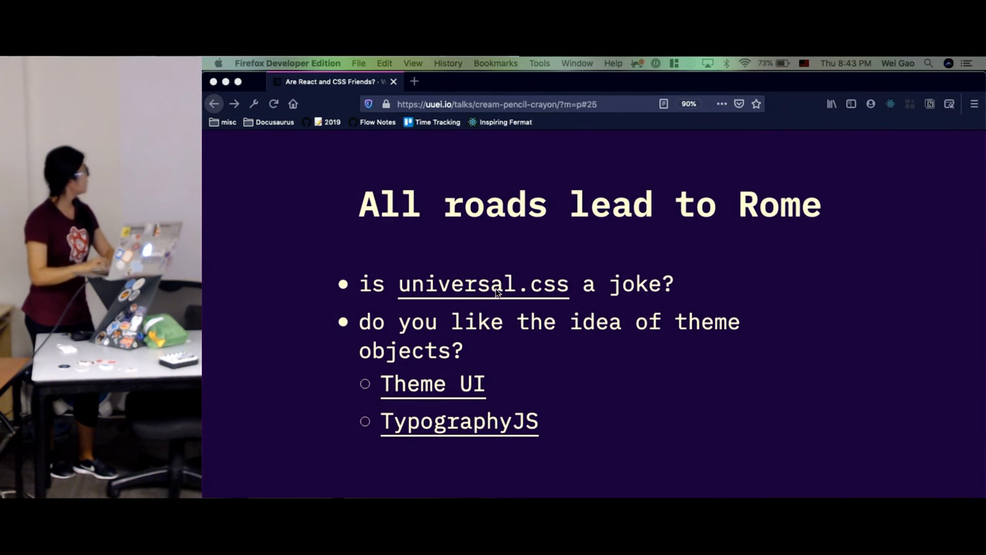
# Step: Follow the slide link to github.com/marmelab/universal.css and reach the README's Before usage example
pyautogui.click(483, 284)
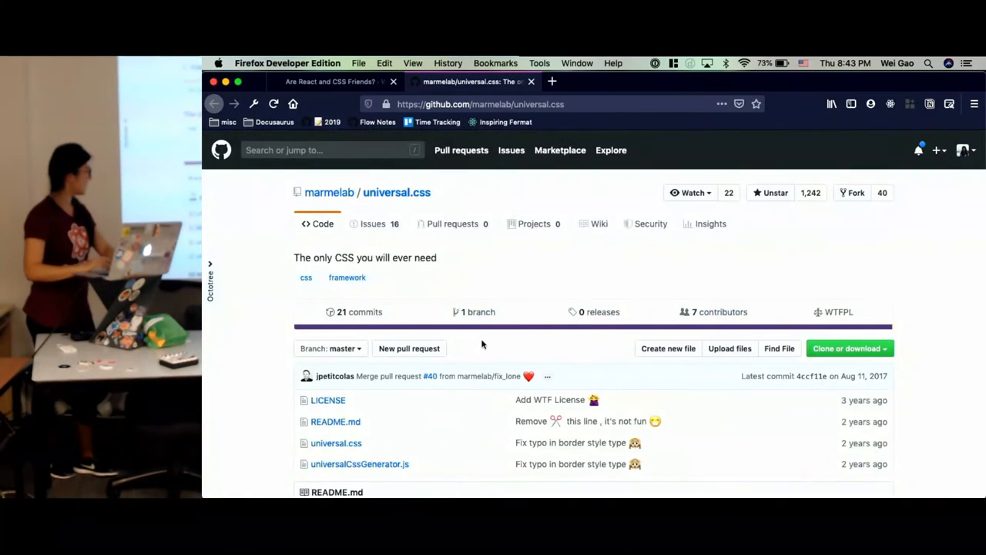
pyautogui.scroll(-3)
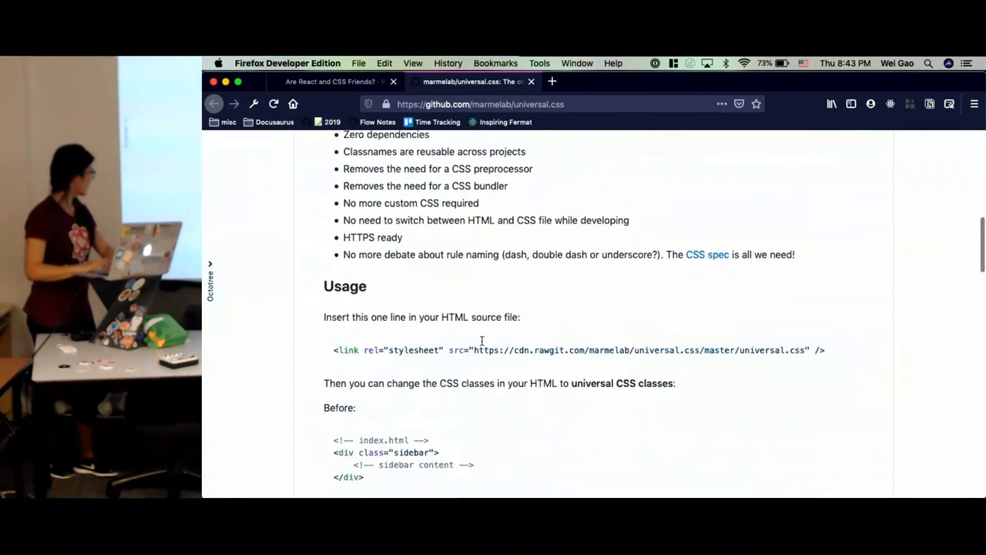
pyautogui.scroll(-3)
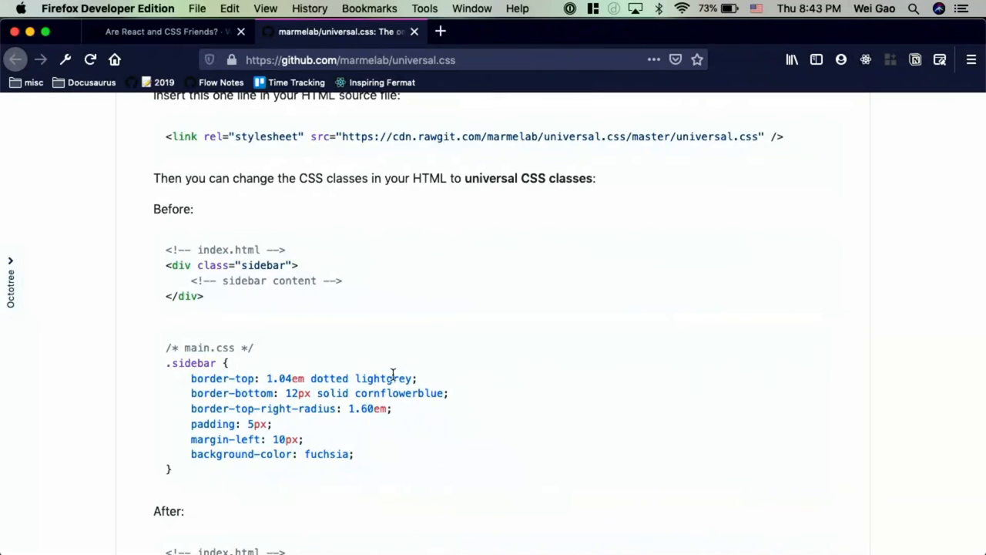
# Step: Scroll the universal.css README past the After example into the FAQ's "Is this a joke?" entry
pyautogui.scroll(-3)
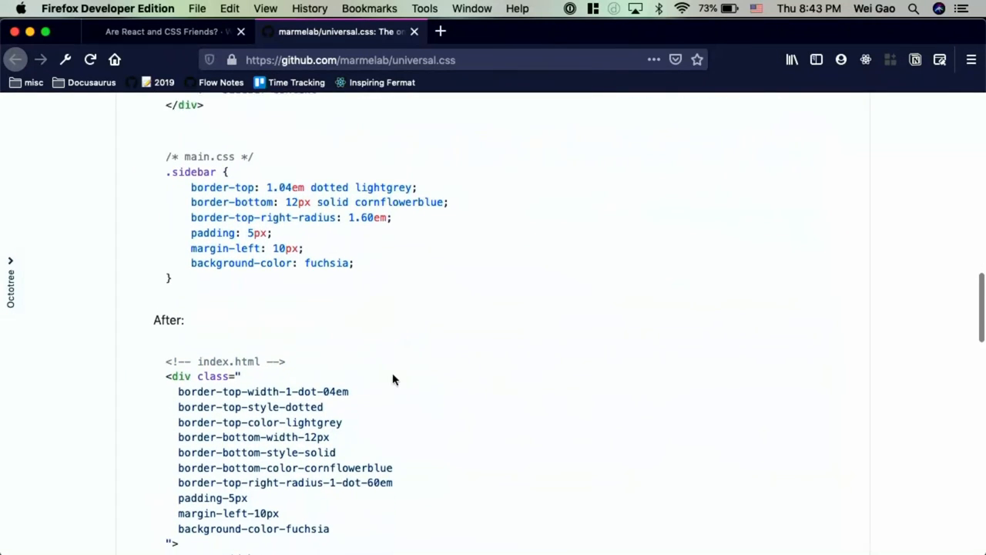
pyautogui.scroll(-3)
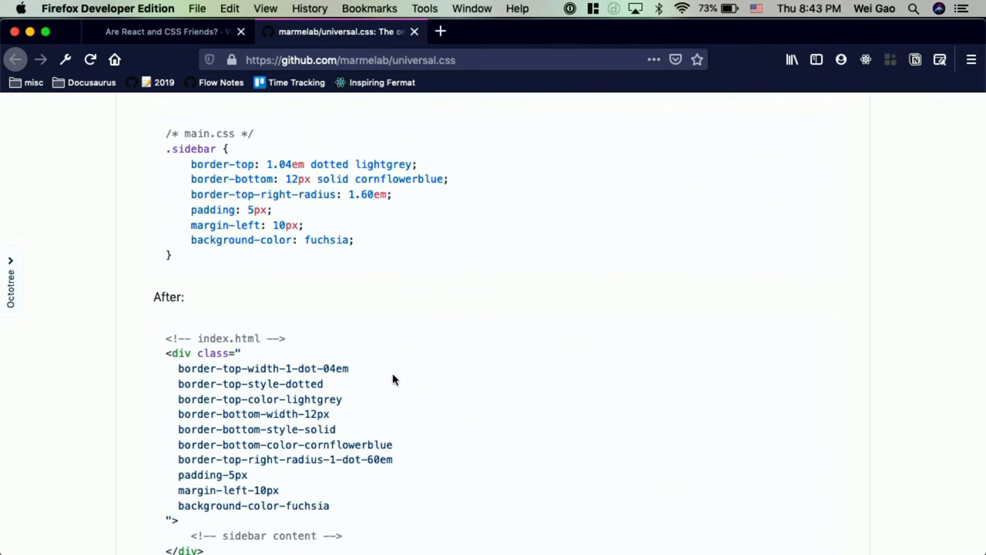
pyautogui.moveTo(254, 219)
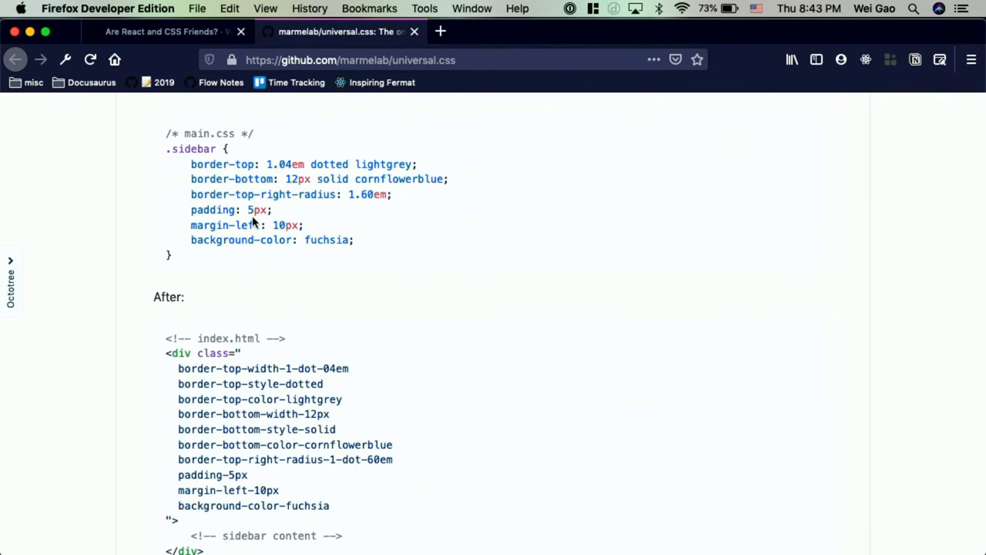
pyautogui.moveTo(285, 164)
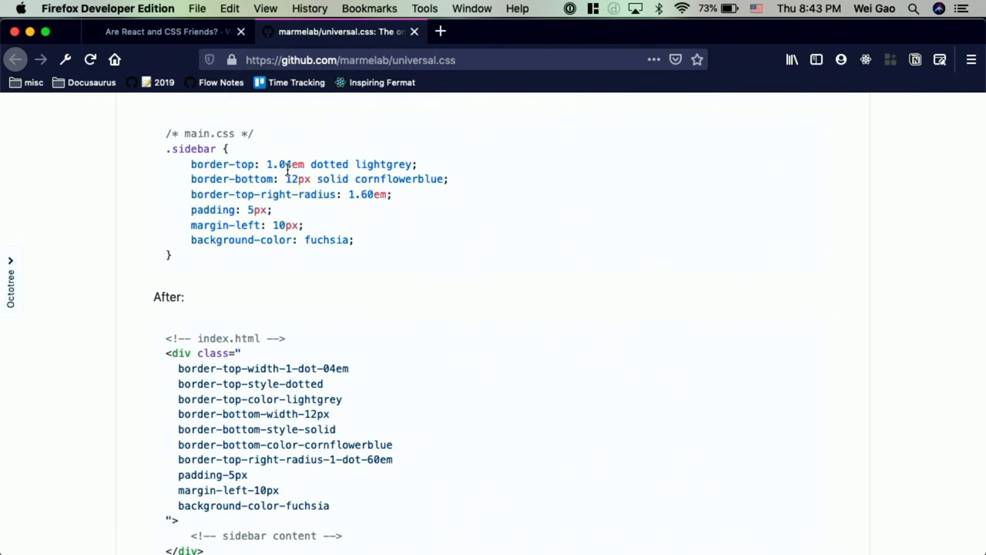
pyautogui.moveTo(253, 490)
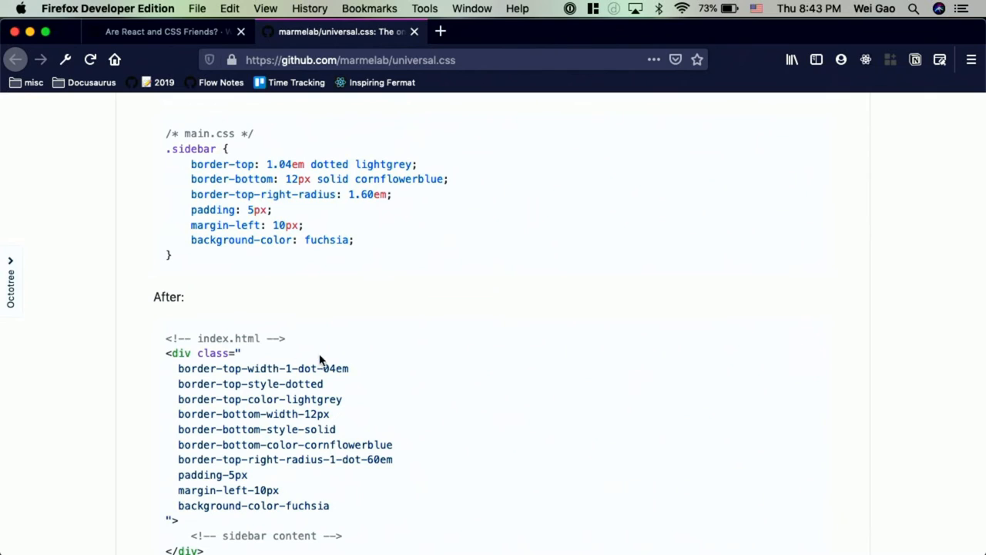
pyautogui.moveTo(285, 399)
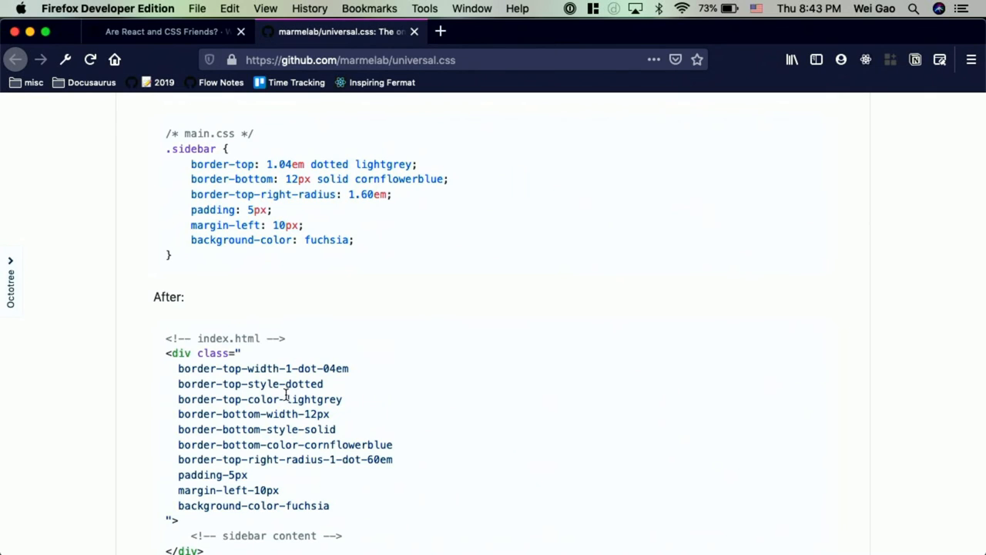
pyautogui.moveTo(262, 396)
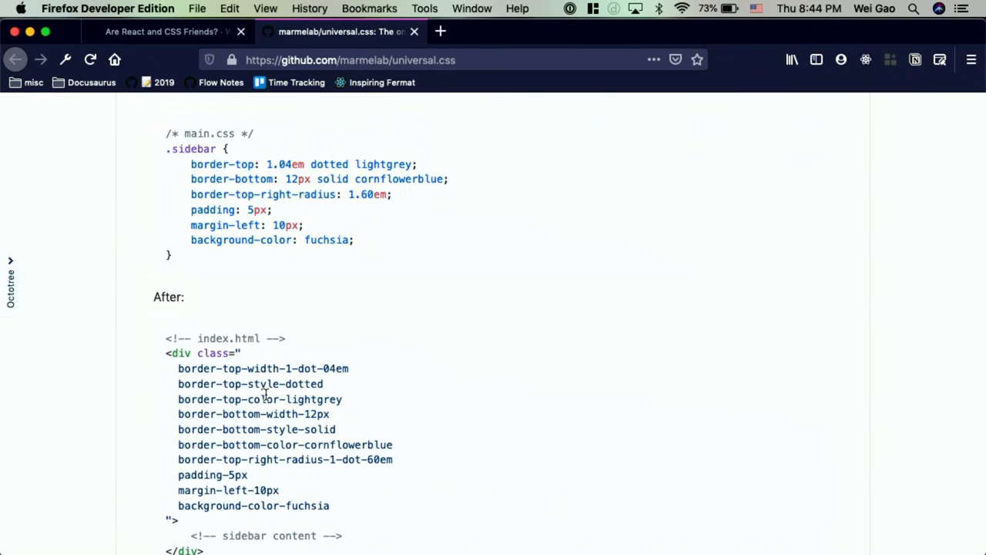
pyautogui.scroll(-3)
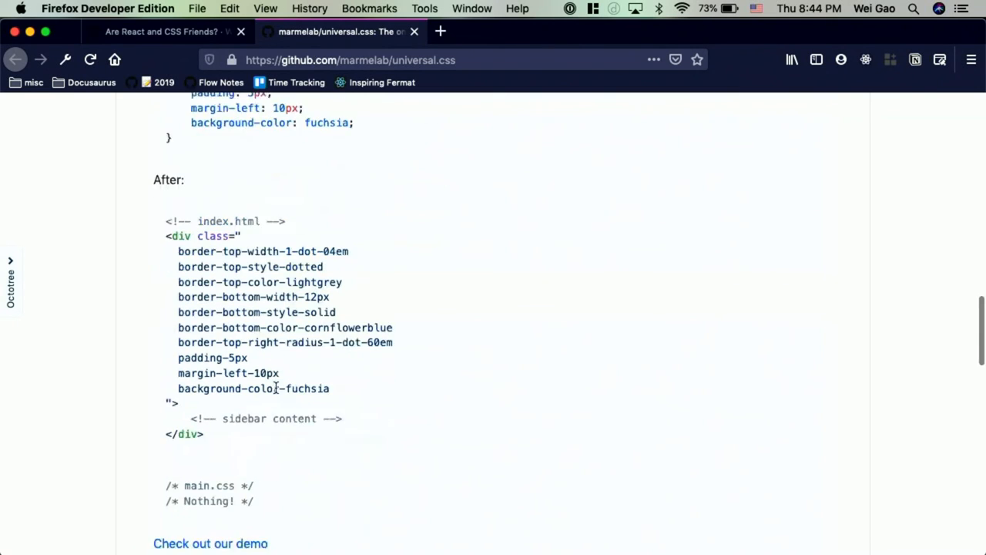
pyautogui.scroll(-3)
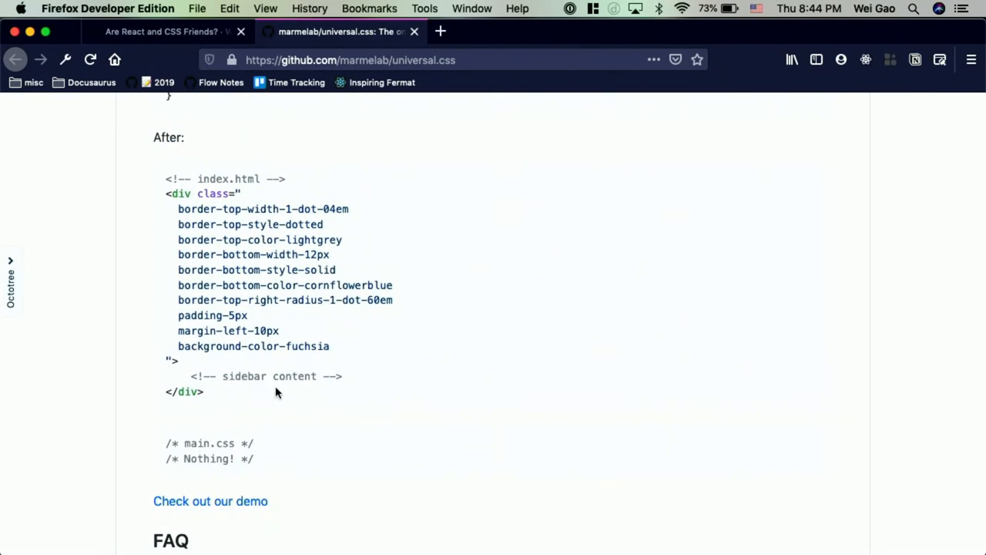
pyautogui.scroll(-3)
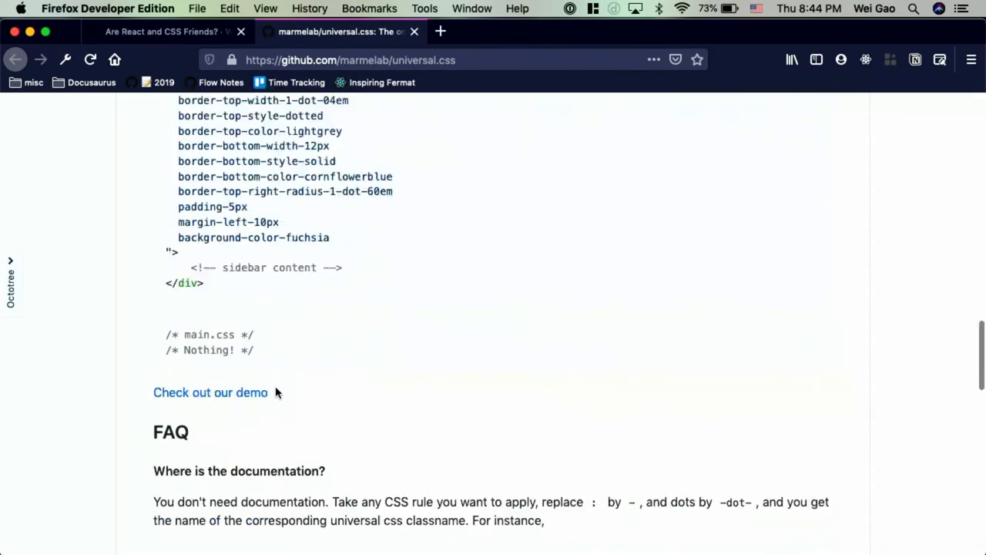
pyautogui.scroll(-3)
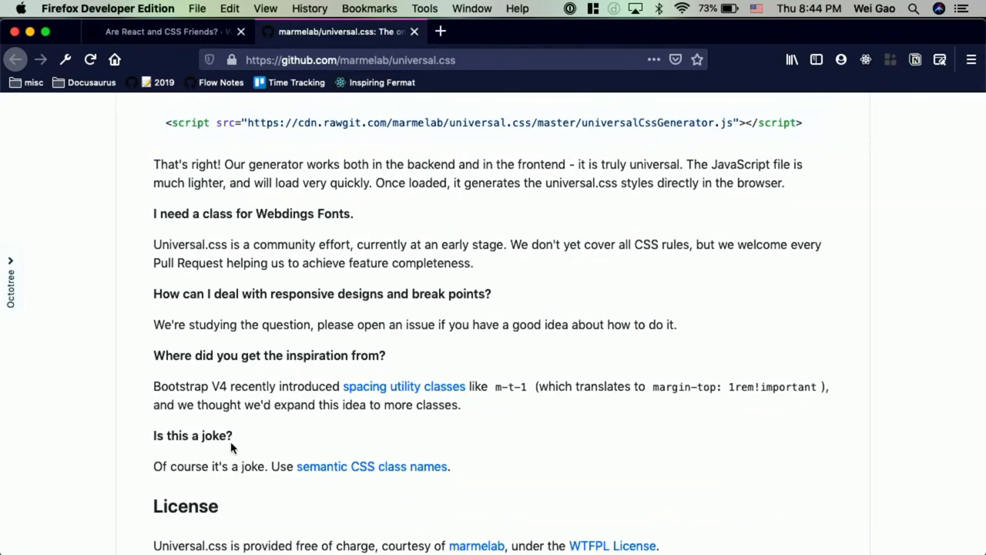
pyautogui.moveTo(370, 441)
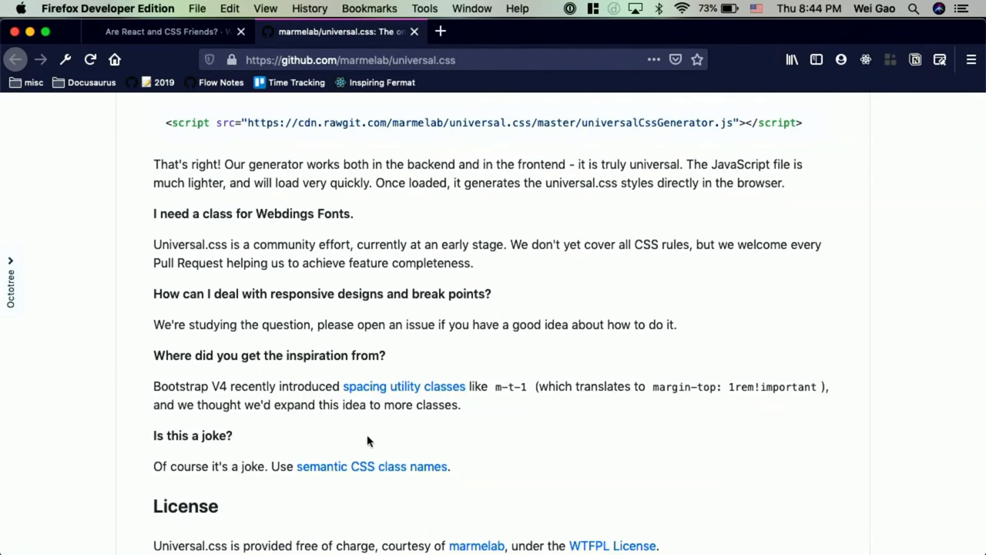
pyautogui.moveTo(290, 376)
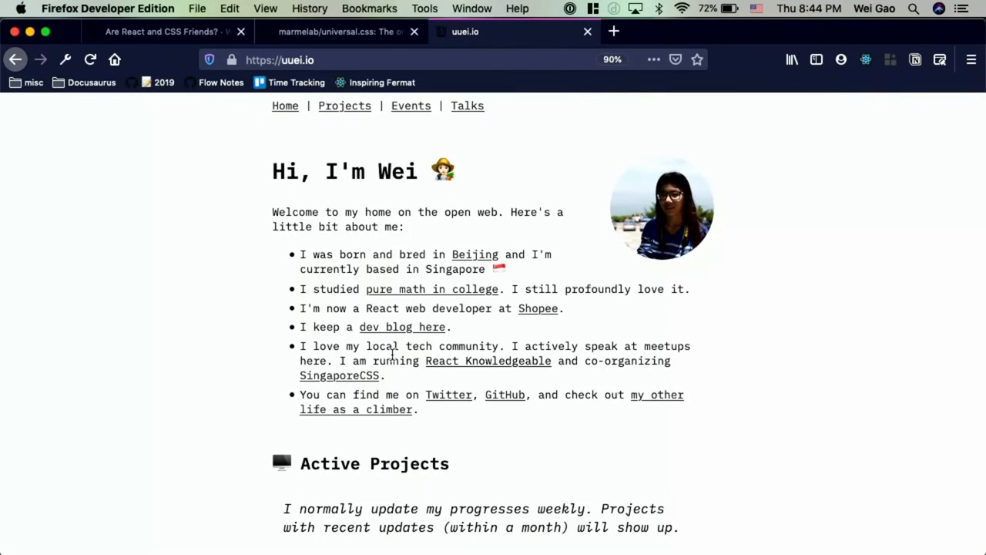
# Step: Focus the talk page and toggle slide playback with p, landing on the "Hello, <RK />!" opener
pyautogui.scroll(-3)
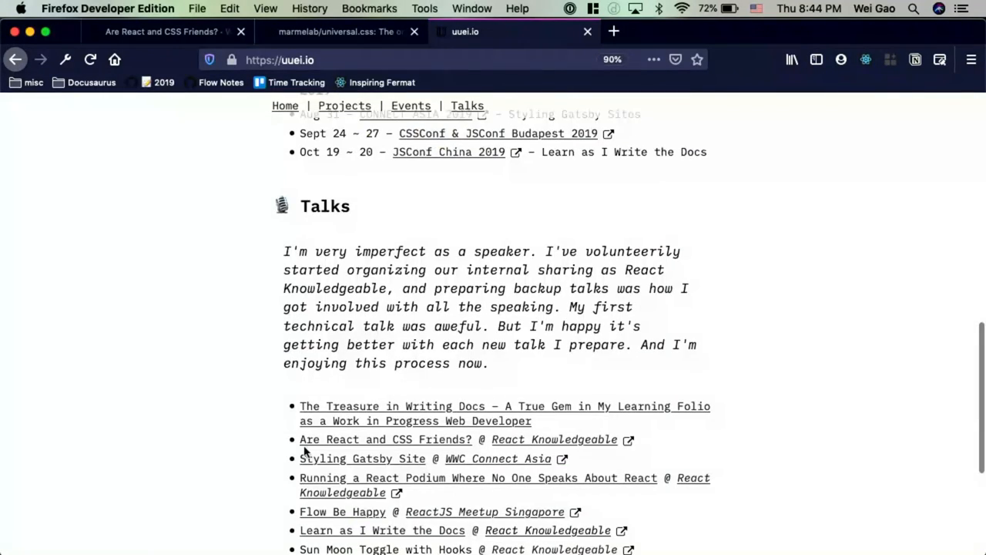
pyautogui.scroll(-3)
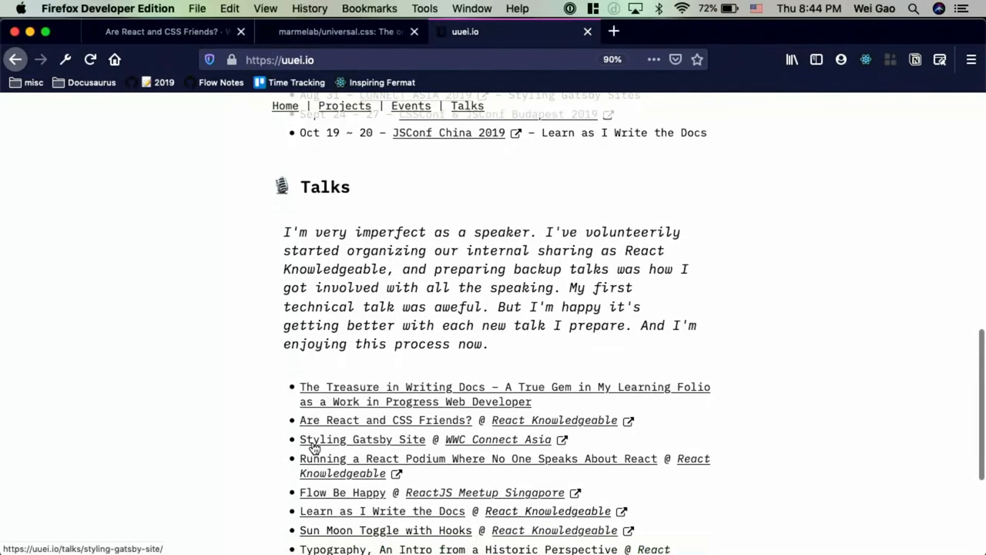
pyautogui.click(385, 419)
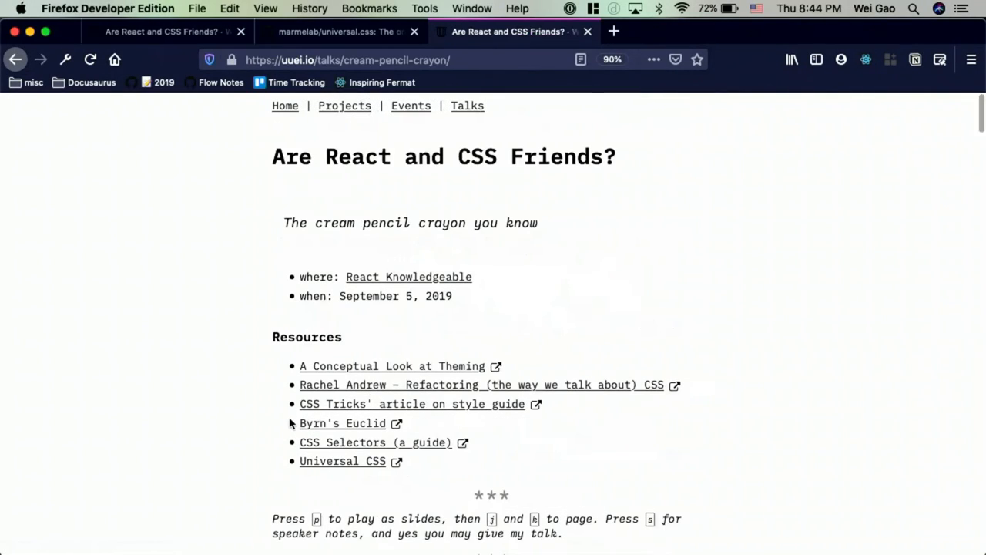
pyautogui.press('p')
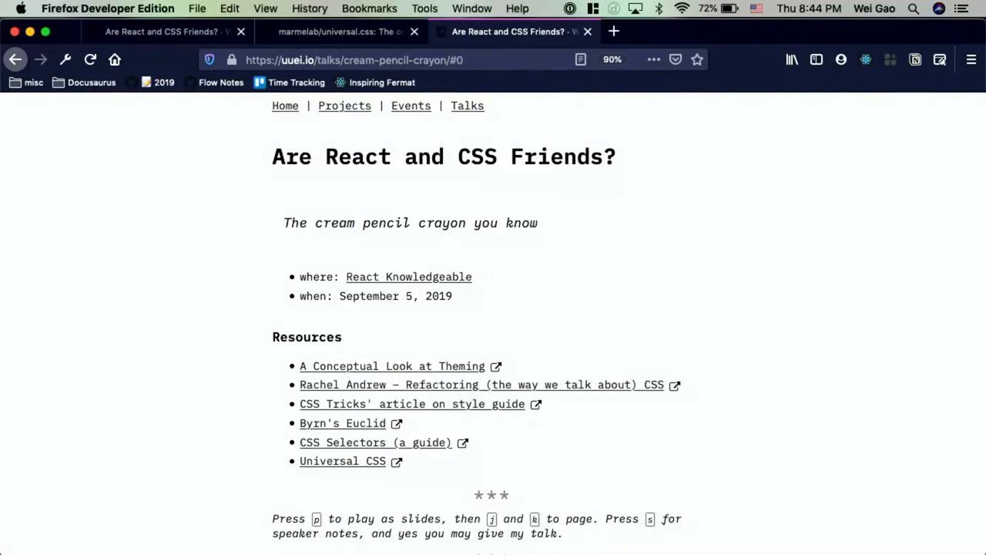
pyautogui.press('p')
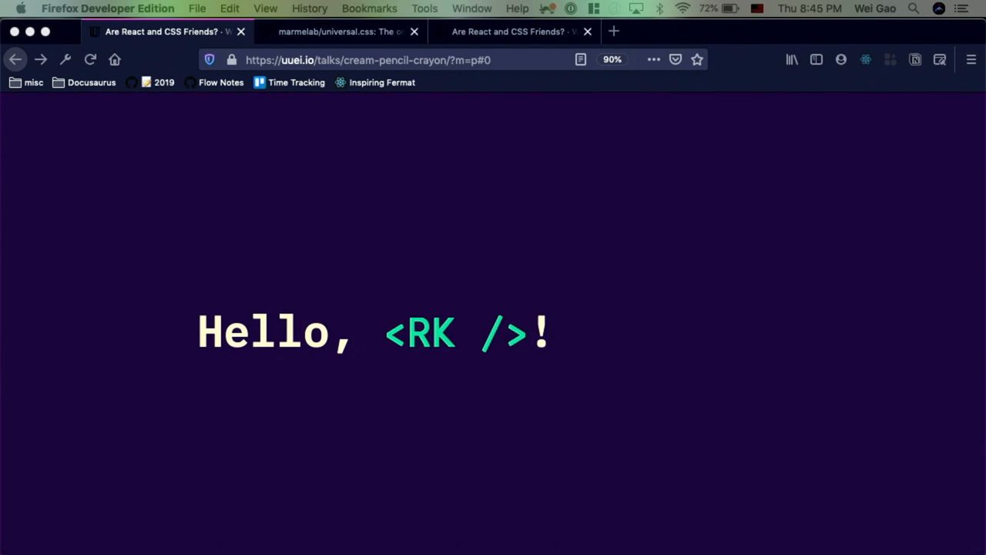
pyautogui.moveTo(512, 121)
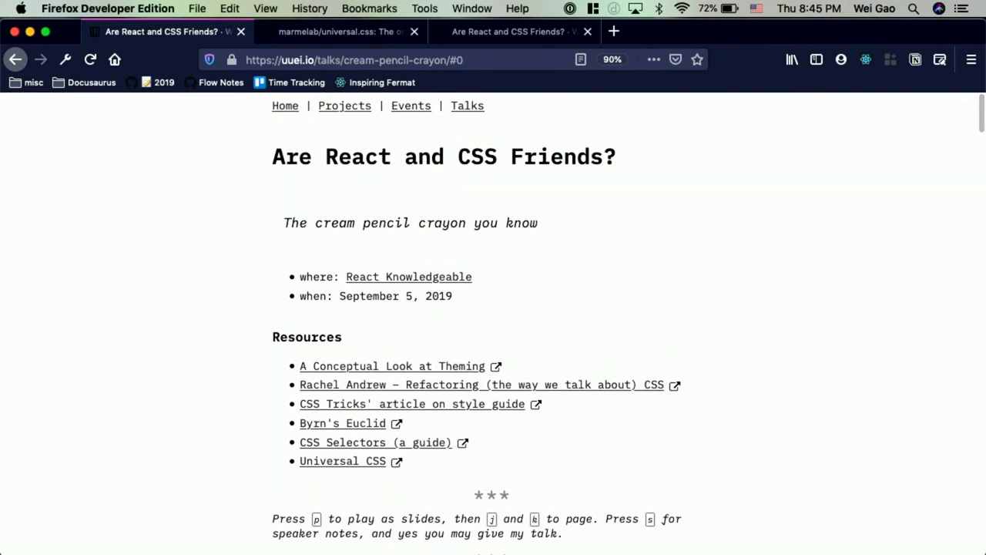
# Step: Return the talk to slide mode on the "Hello, <RK />!" opener
pyautogui.press('p')
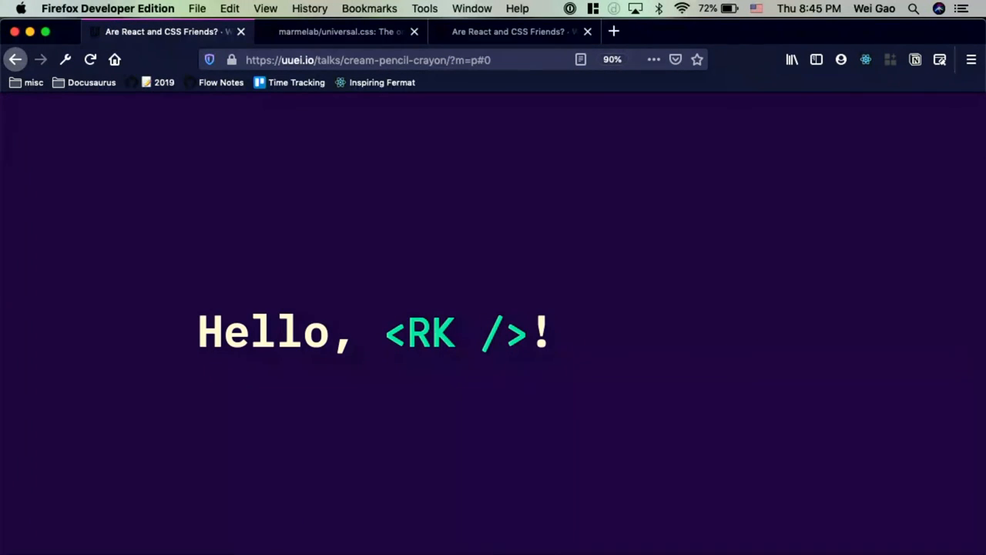
pyautogui.moveTo(475, 405)
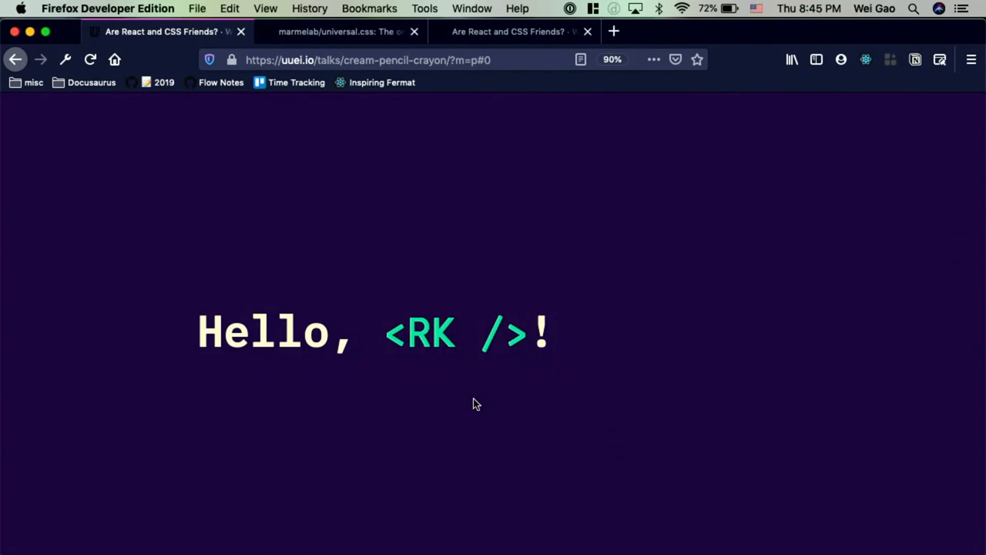
pyautogui.moveTo(410, 87)
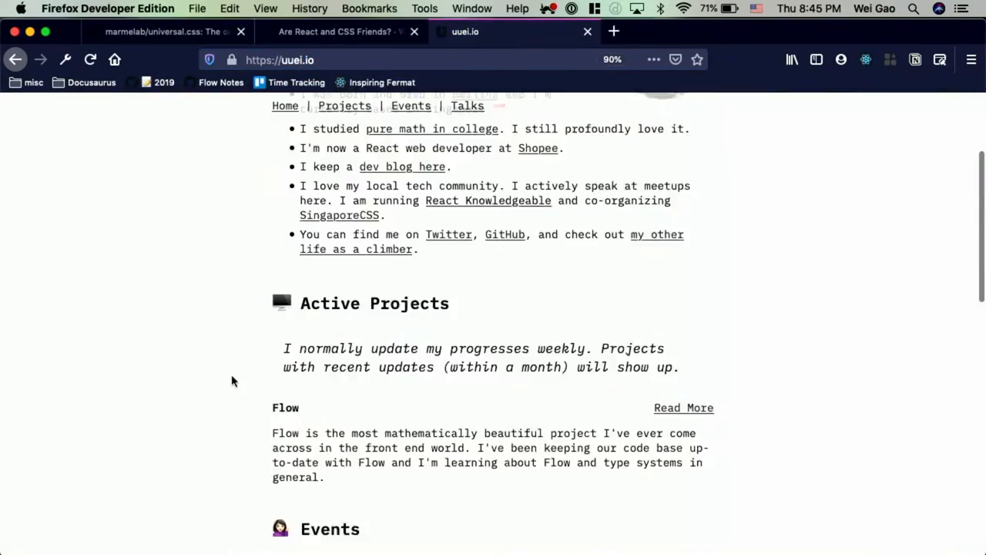
# Step: From the homepage Talks list, open 'Are React and CSS Friends?' and leave slide mode to show its unicorn drawing
pyautogui.click(467, 105)
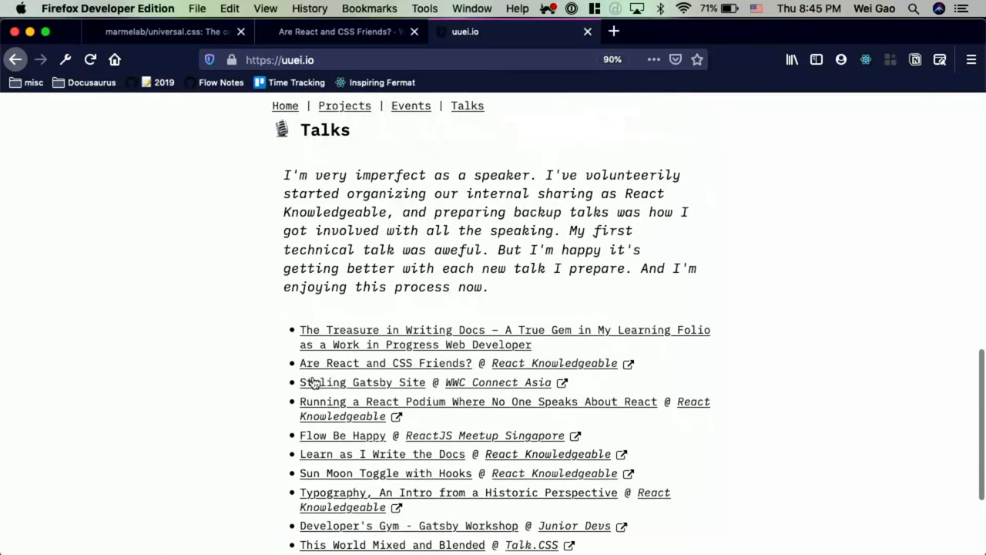
pyautogui.click(385, 363)
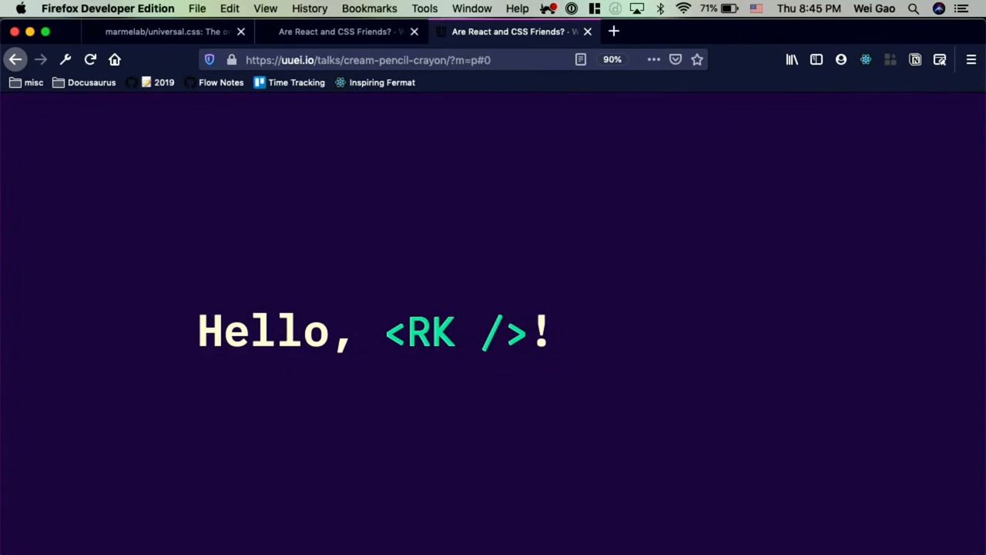
pyautogui.click(166, 31)
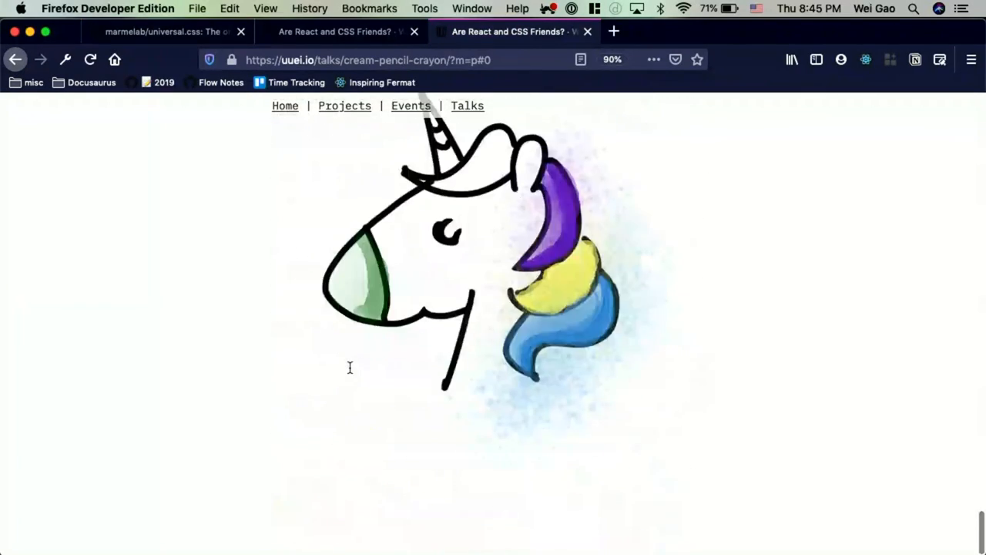
# Step: Scroll past 'All roads lead to Rome' to the closing unicorn-with-hearts drawing
pyautogui.scroll(-3)
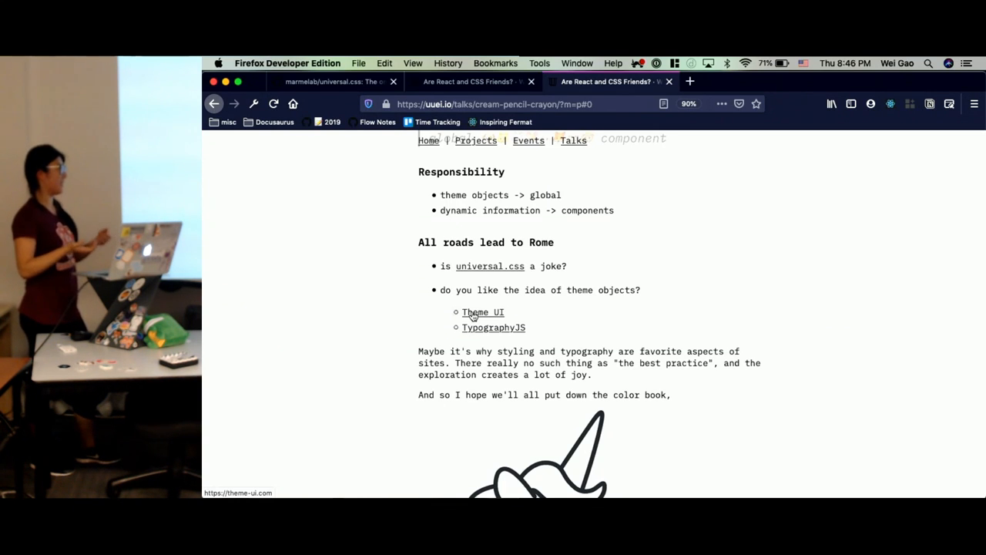
pyautogui.scroll(-3)
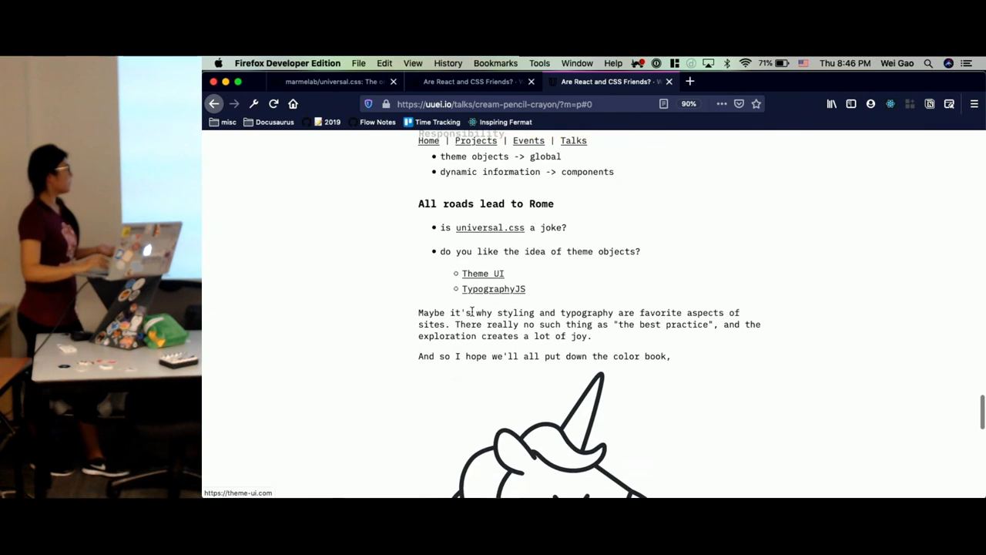
pyautogui.scroll(-3)
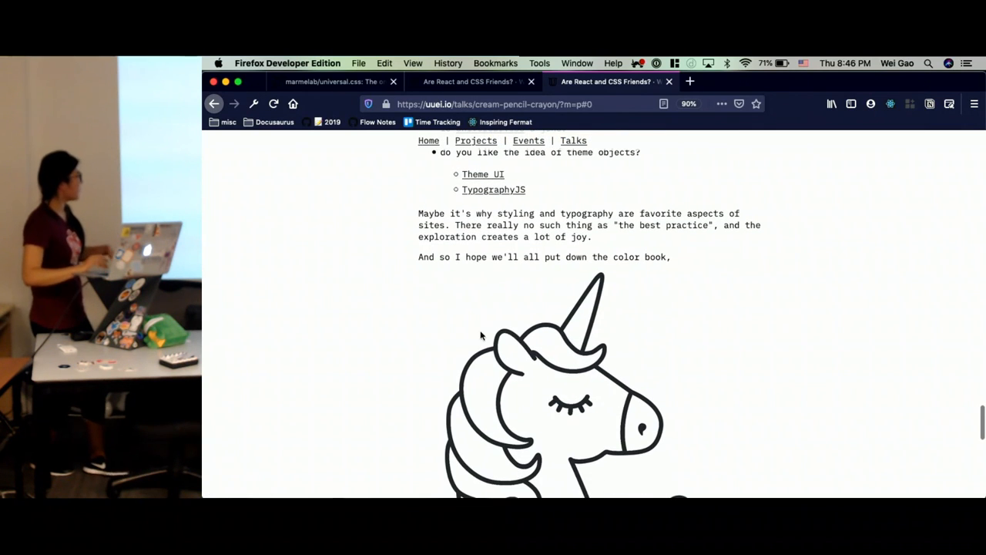
pyautogui.scroll(-3)
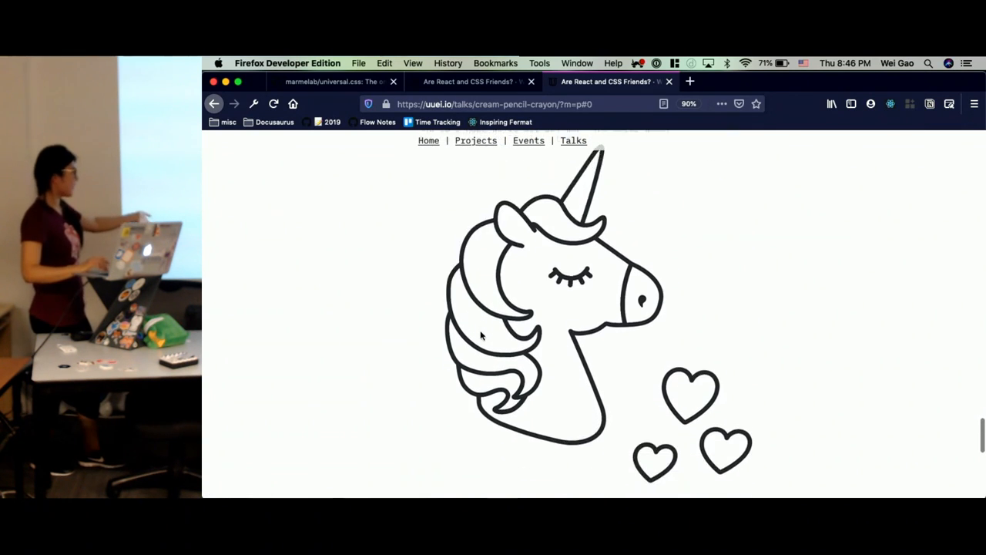